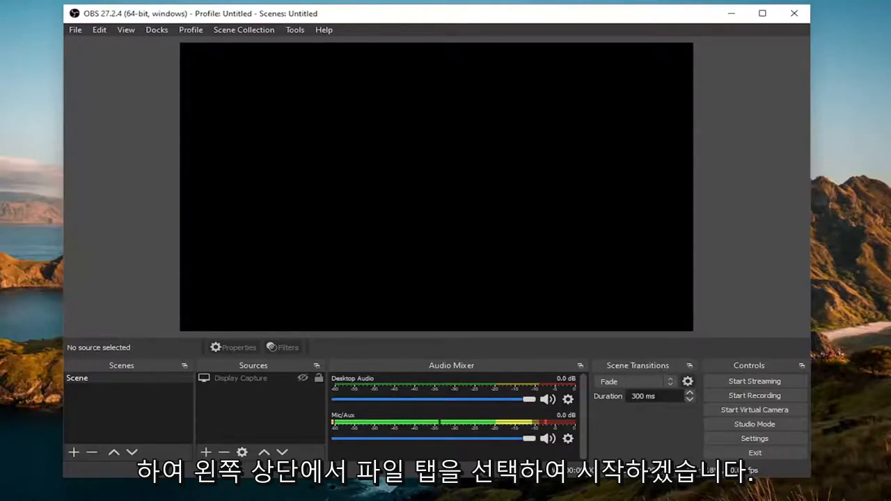
Step: Open the OBS Studio Settings window from the File menu
click(74, 31)
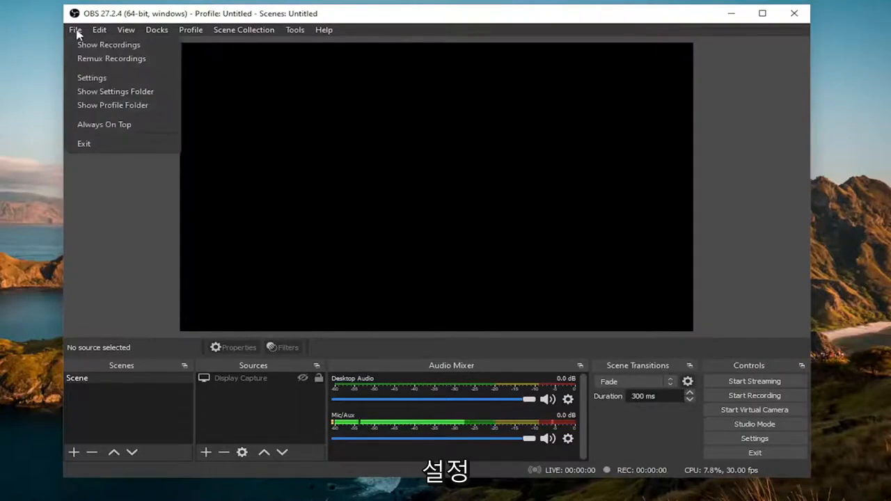
click(92, 78)
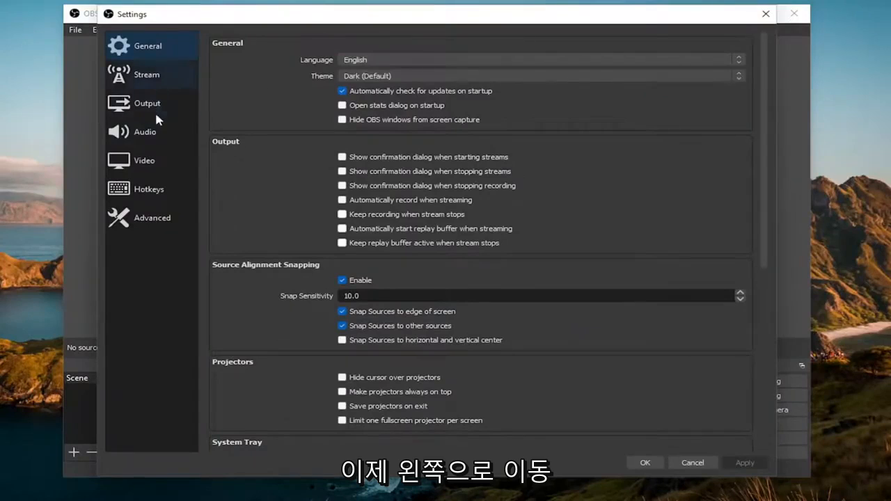
Step: Review the Recording Path on the Output page (mkv format) and confirm with OK
click(147, 103)
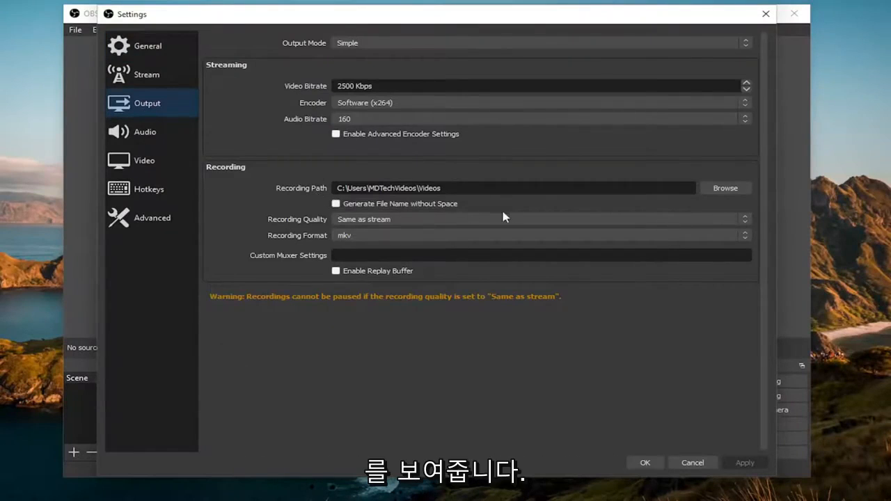
click(724, 188)
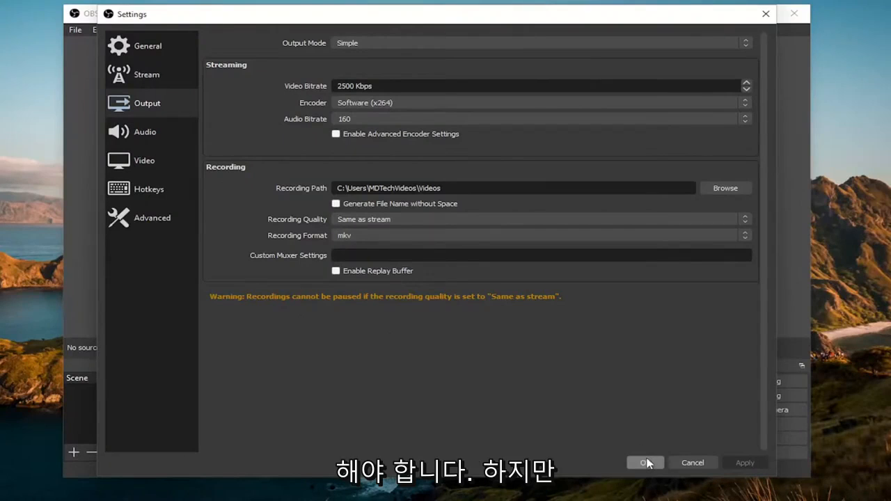
click(644, 462)
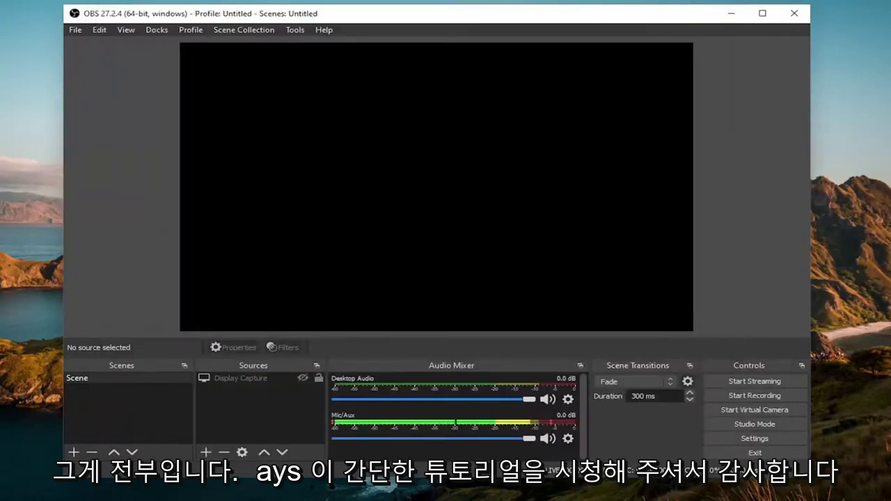